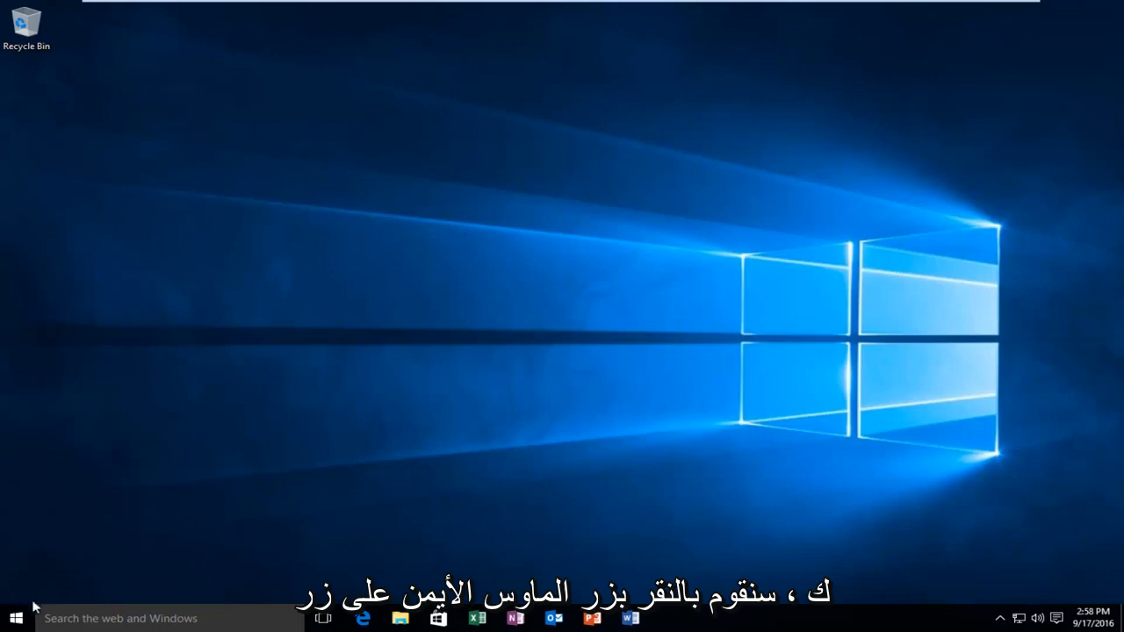
Launch Command Prompt (Admin) from the Start menu and approve the UAC prompt
{"action": "right_click", "coordinate": [14, 618]}
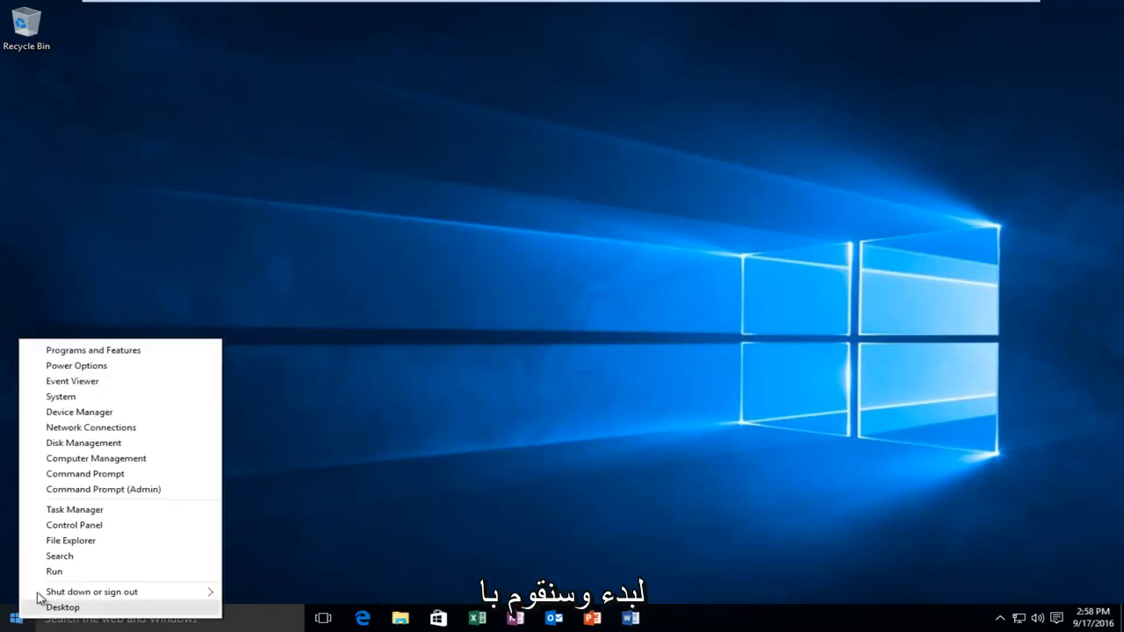
{"action": "mouse_move", "coordinate": [102, 488]}
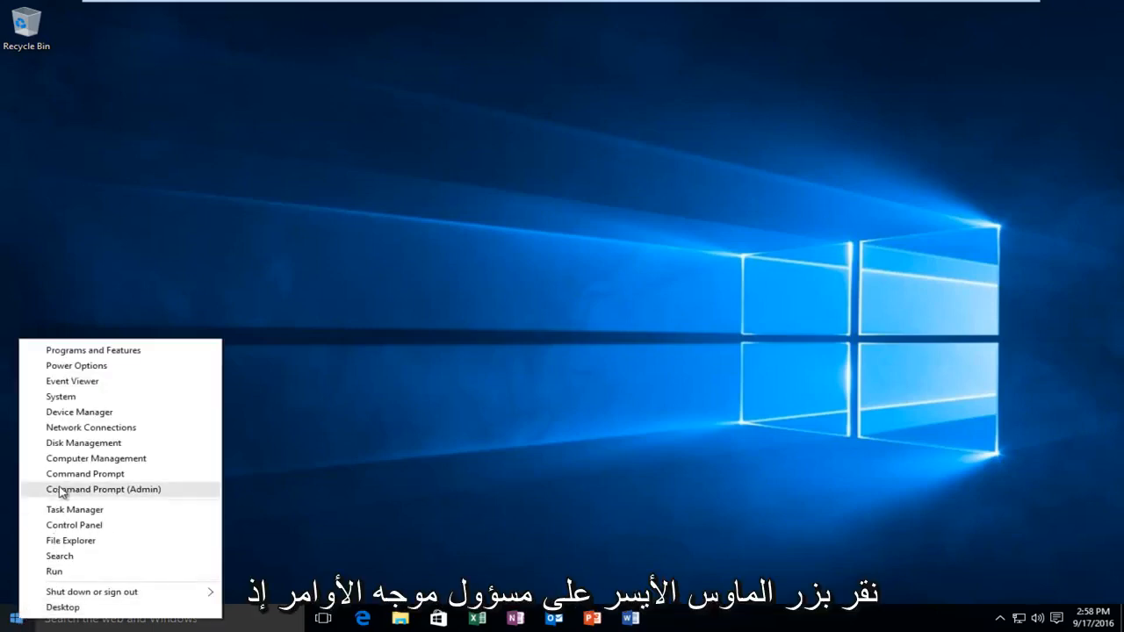
{"action": "left_click", "coordinate": [103, 488]}
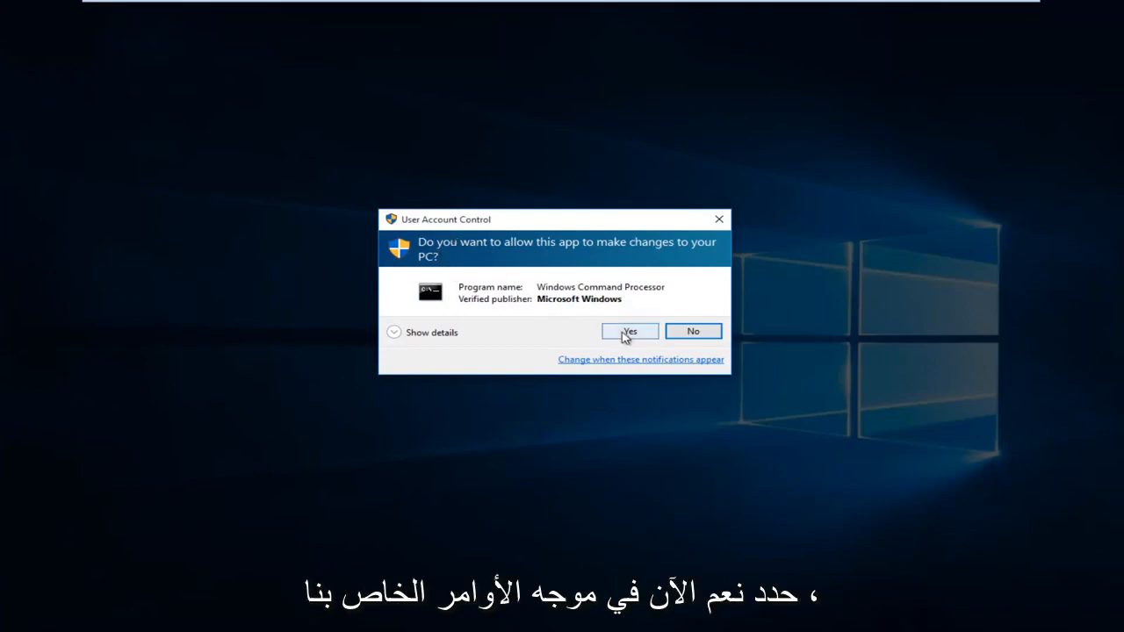
{"action": "left_click", "coordinate": [629, 330]}
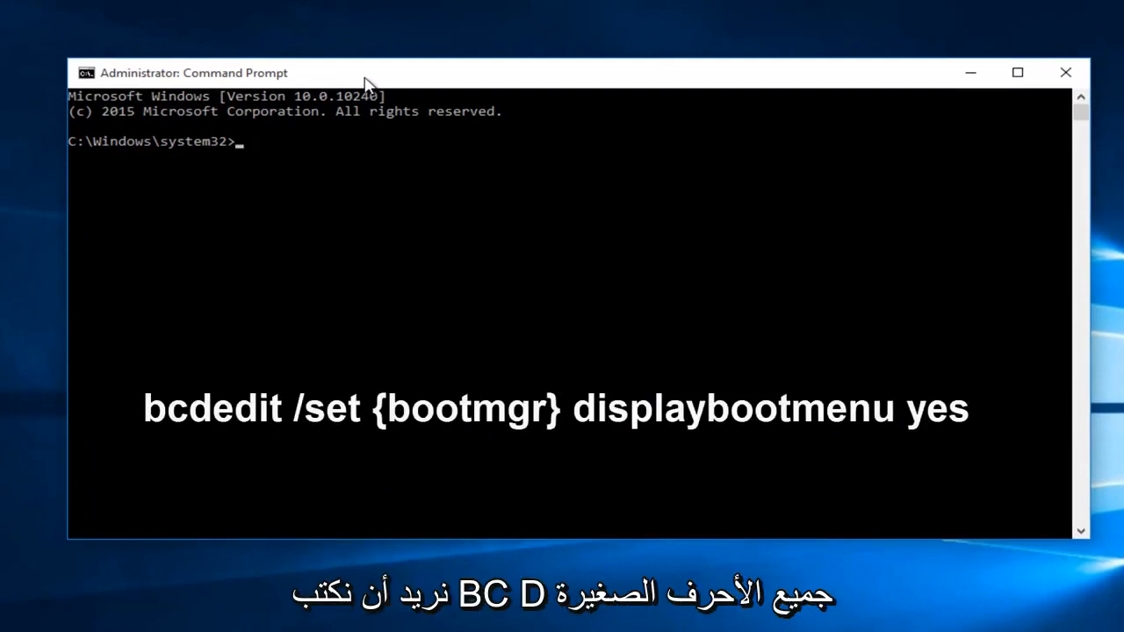
Enter the command bcdedit /set {bootmgr} displaybootmenu at the elevated prompt
{"action": "type", "text": "bc"}
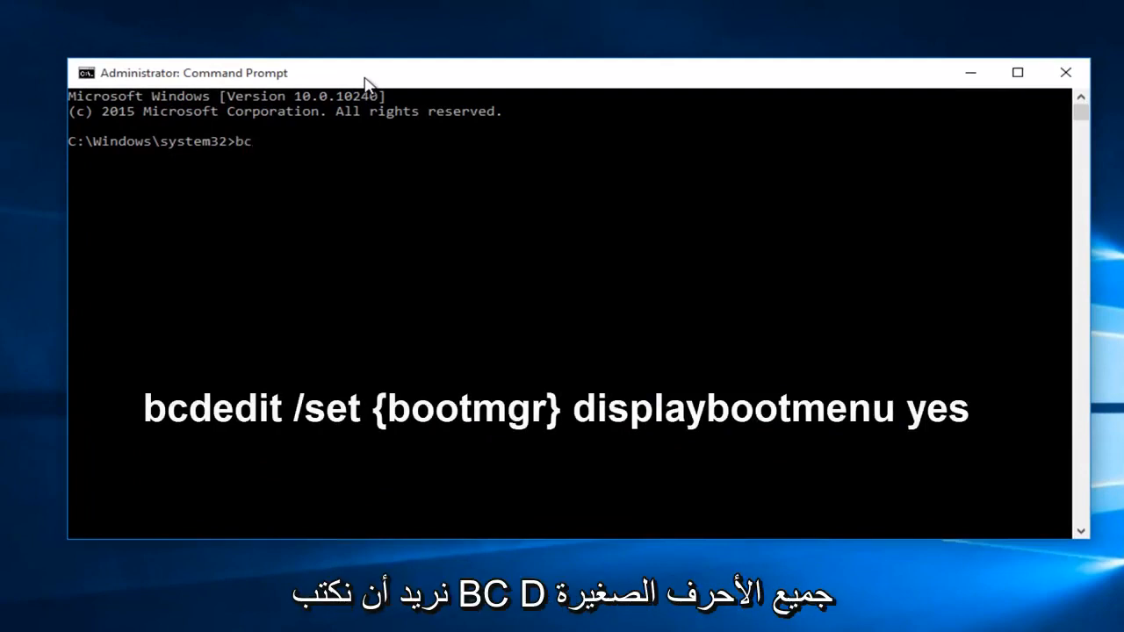
{"action": "type", "text": "d"}
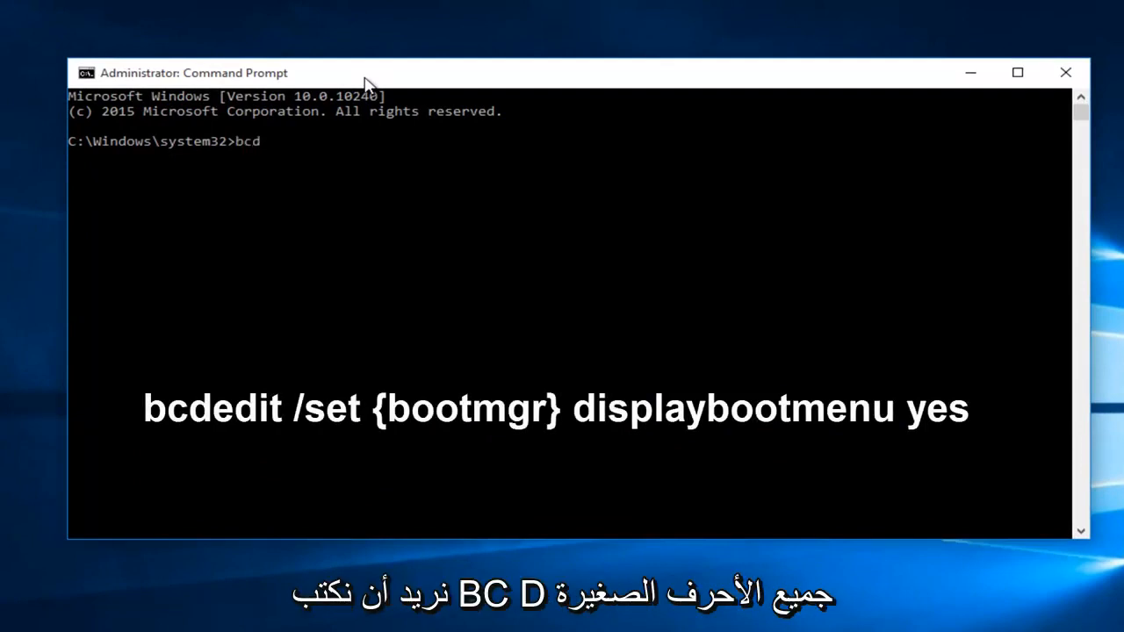
{"action": "type", "text": "ed"}
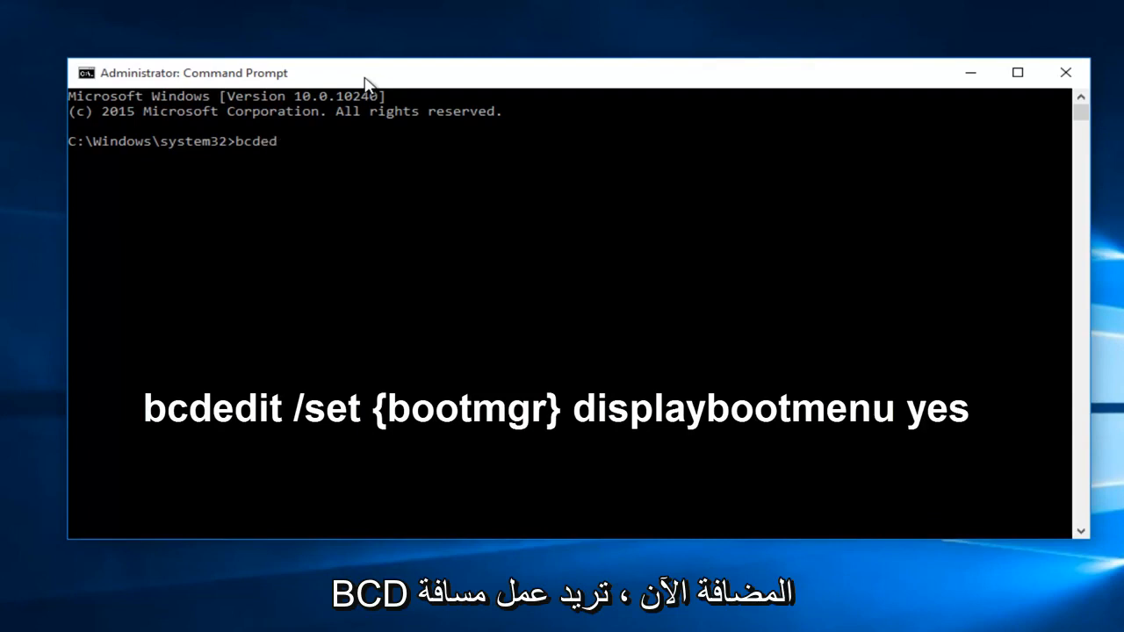
{"action": "type", "text": "it"}
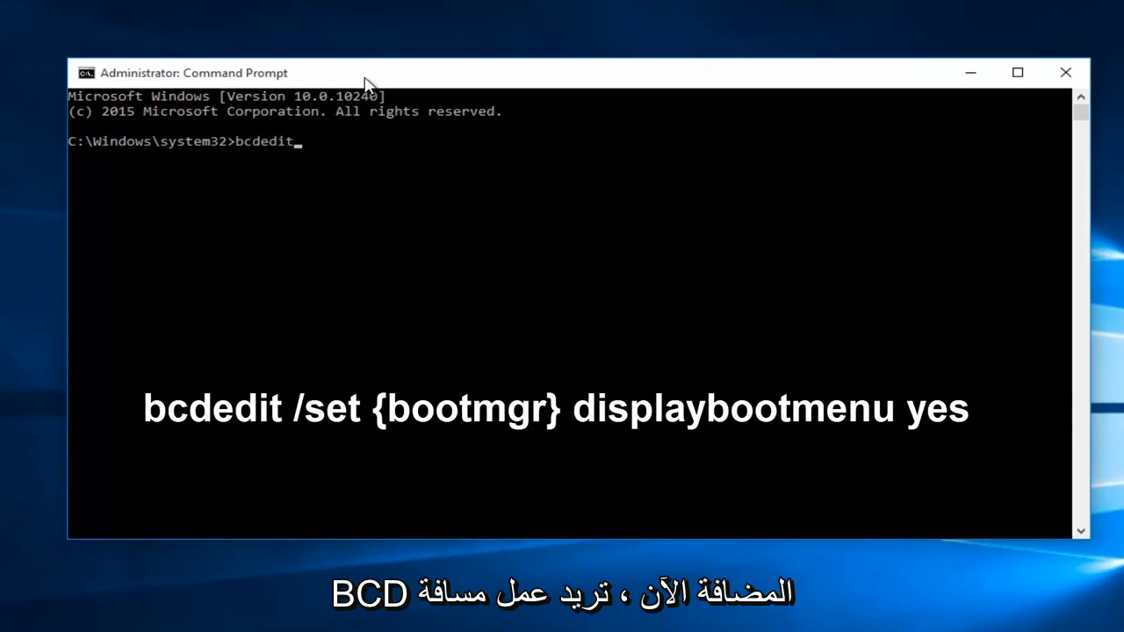
{"action": "type", "text": "/"}
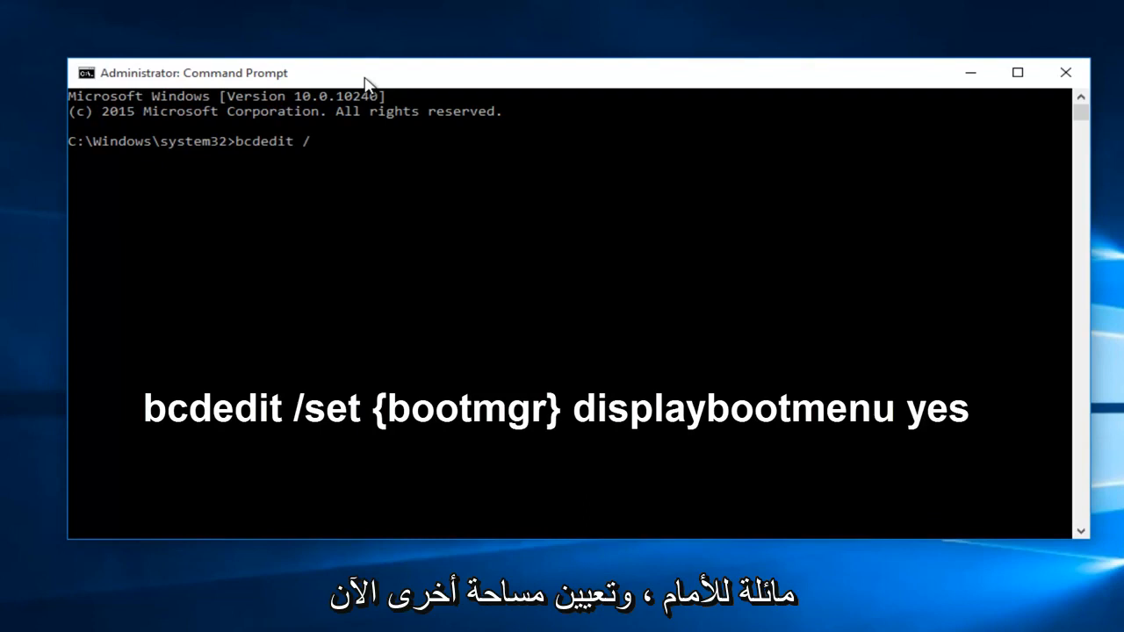
{"action": "type", "text": "set {"}
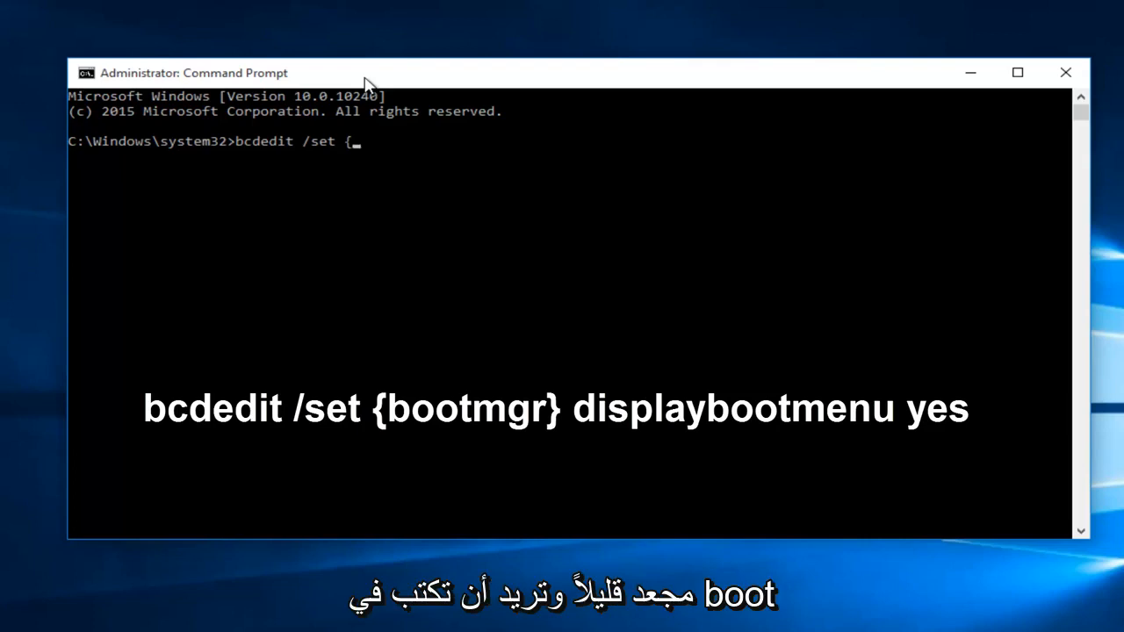
{"action": "type", "text": "boot"}
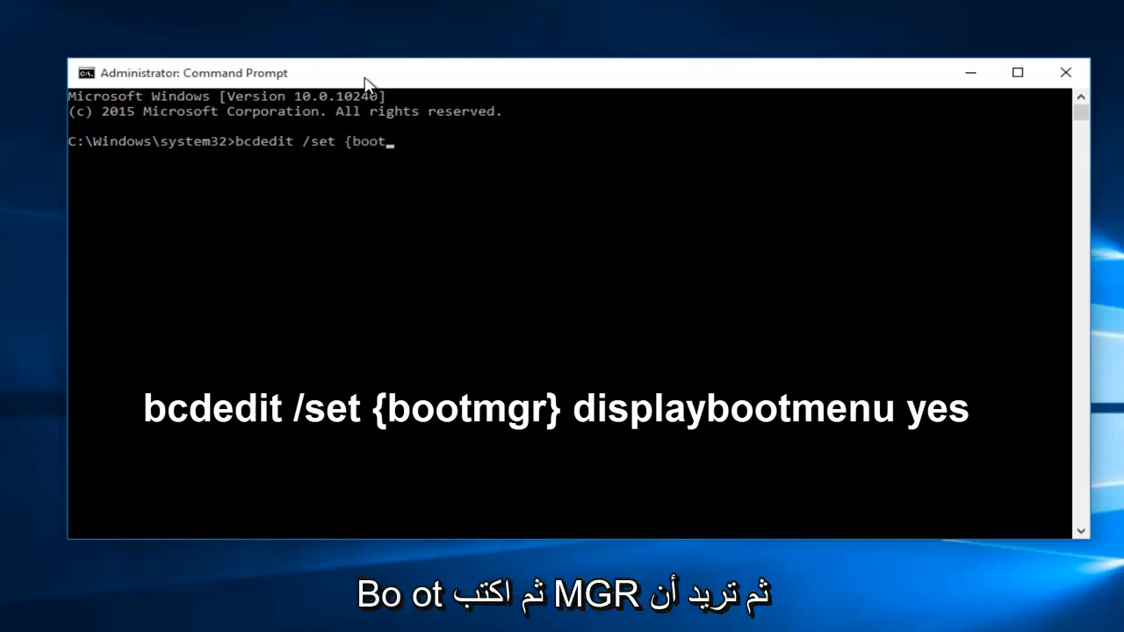
{"action": "type", "text": "mg"}
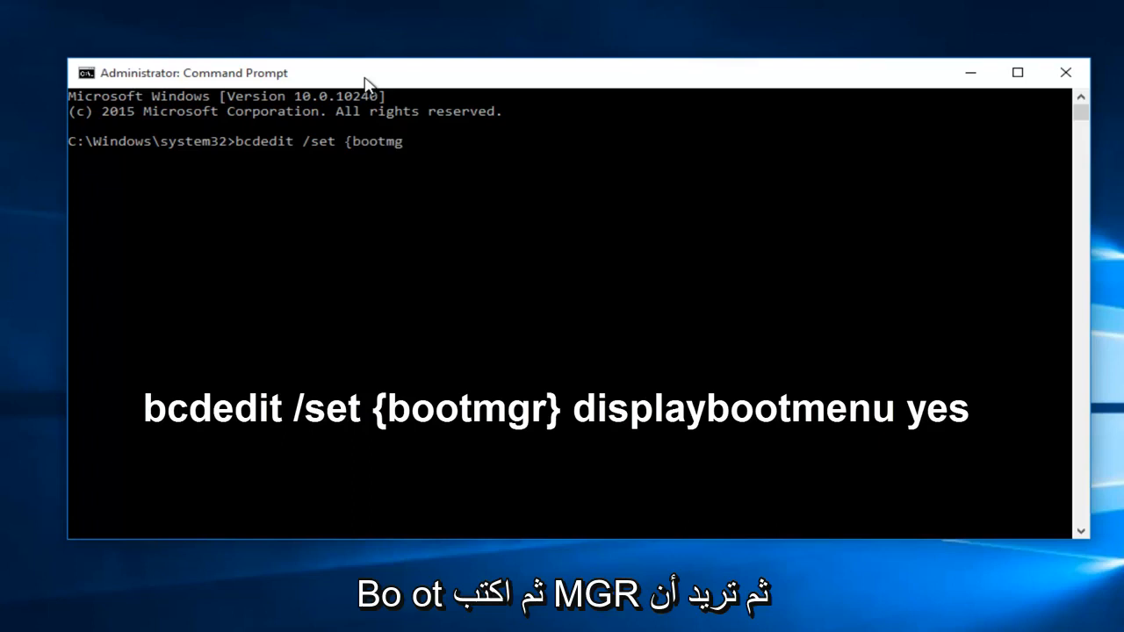
{"action": "type", "text": "r"}
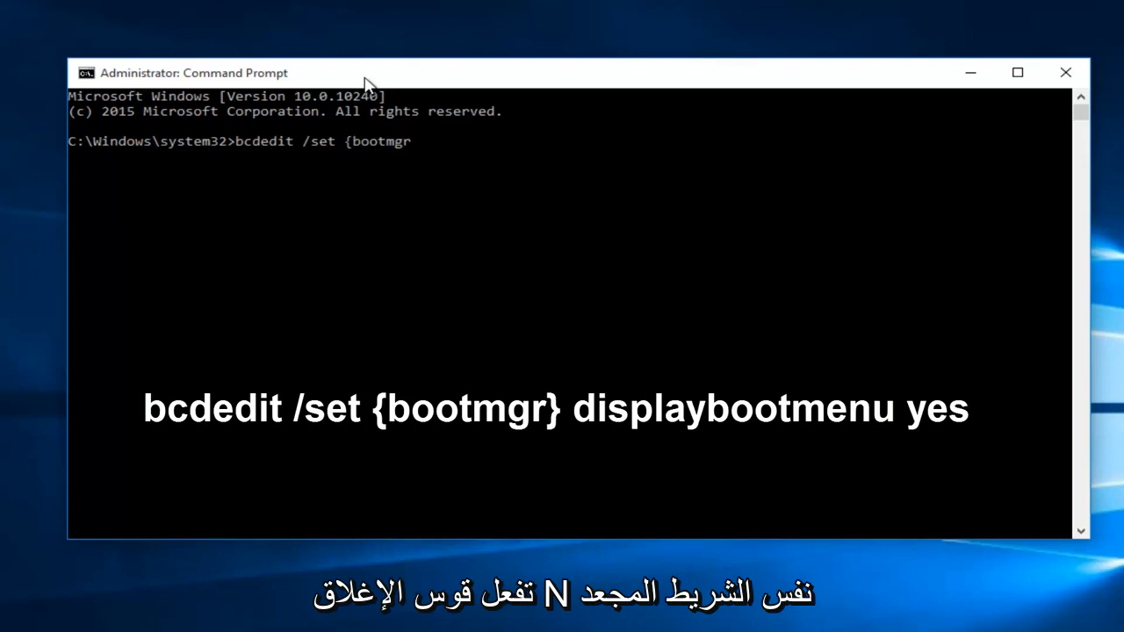
{"action": "type", "text": "}"}
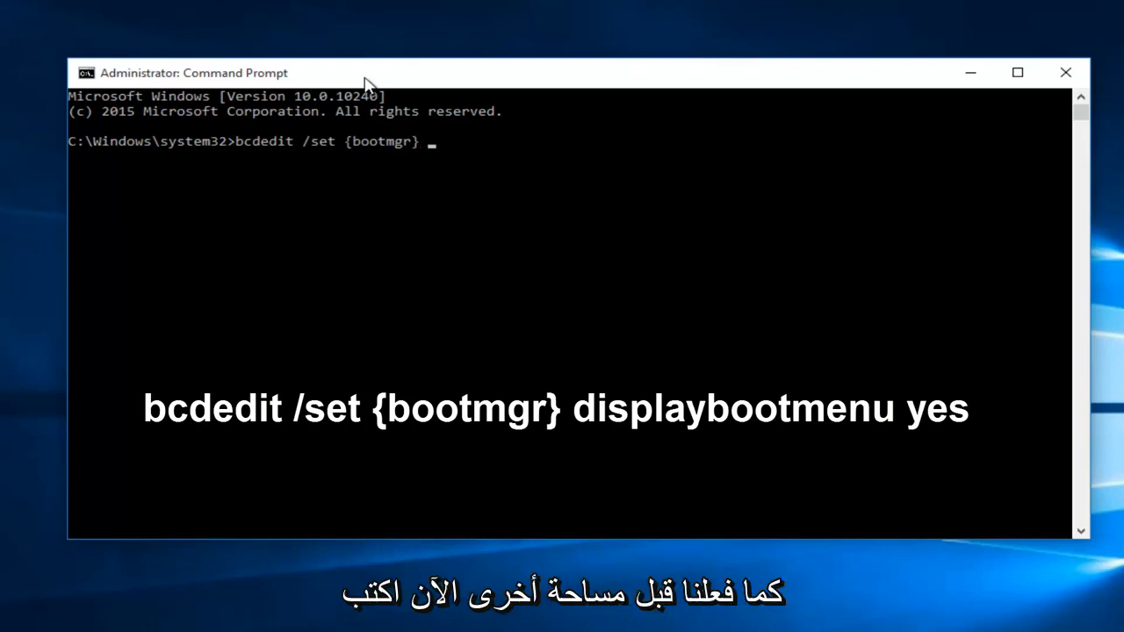
{"action": "type", "text": "display"}
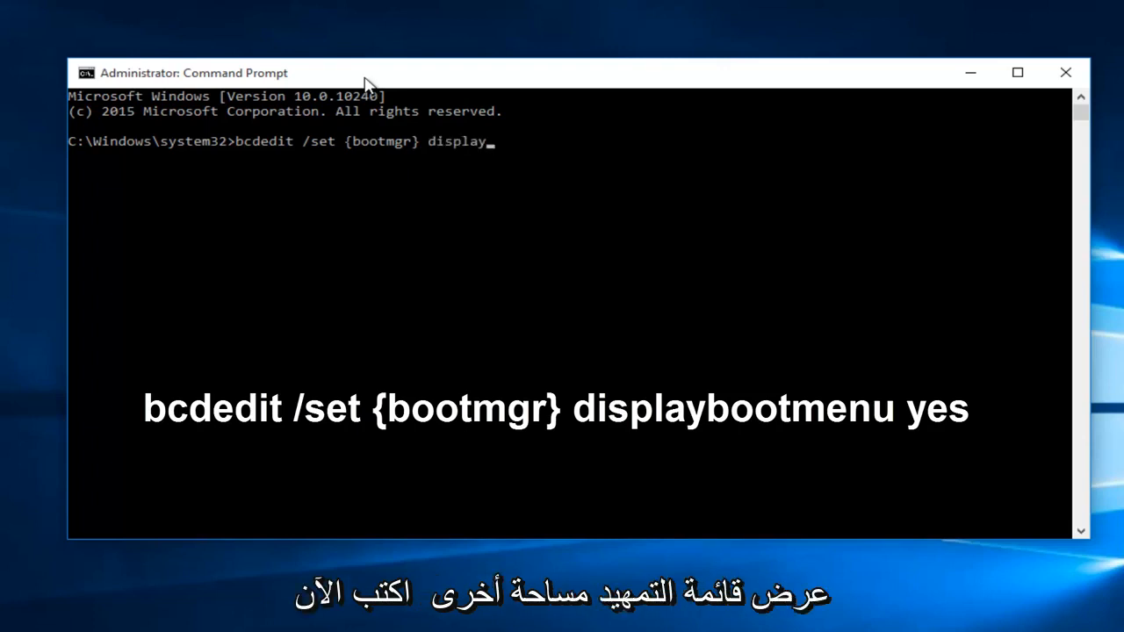
{"action": "type", "text": "bootmenu yes"}
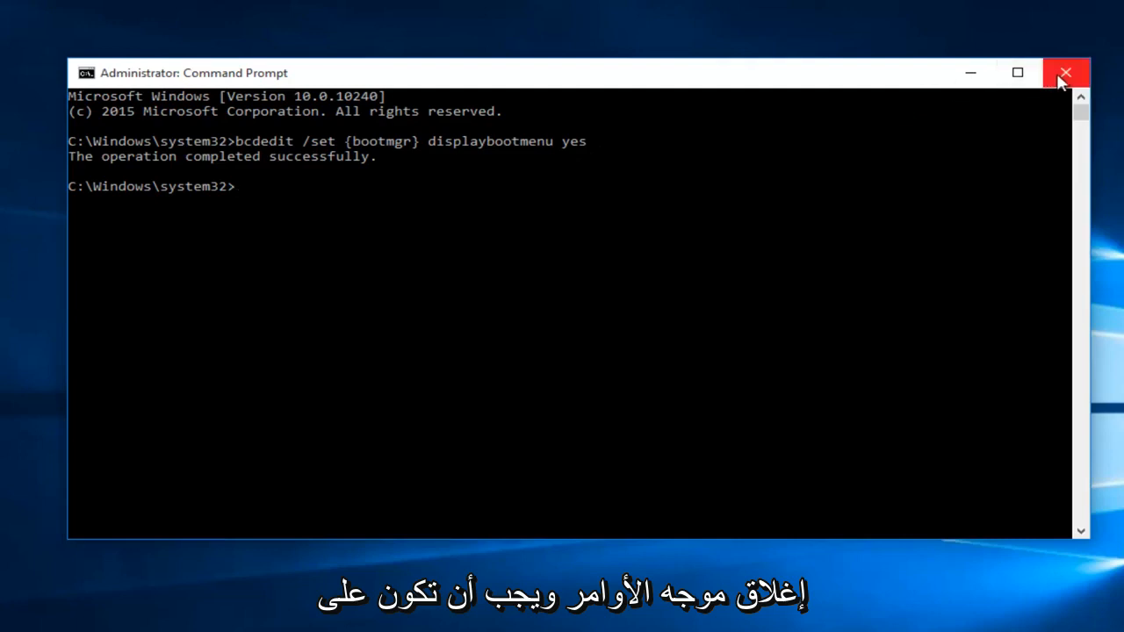
Close the administrator Command Prompt after the operation completed successfully
{"action": "left_click", "coordinate": [1065, 72]}
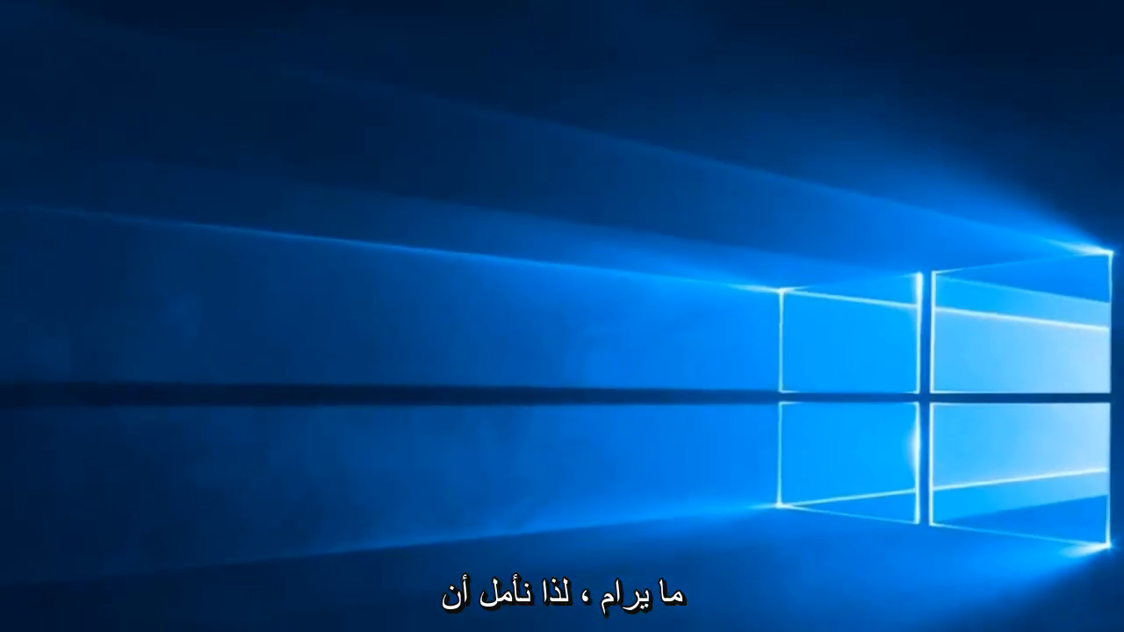